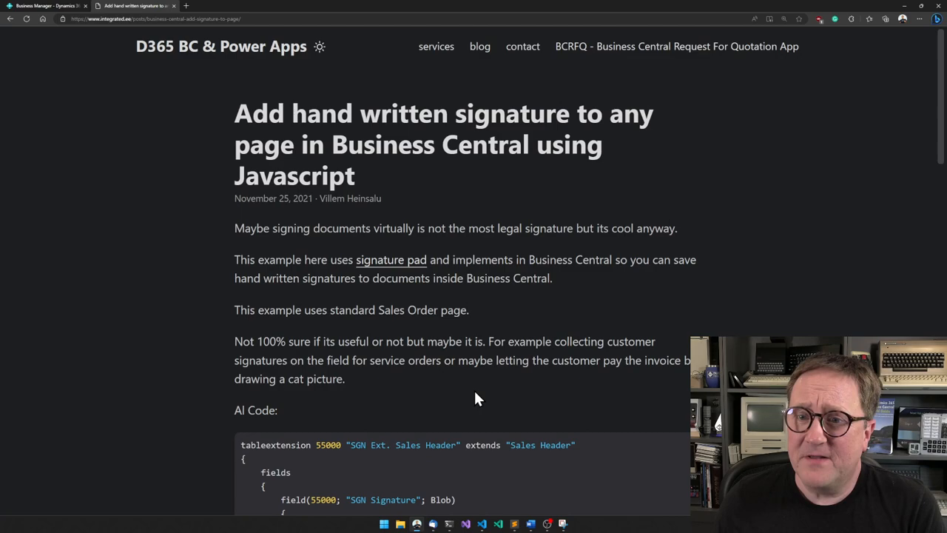
- Reach the post's GitHub link, go to the bc-handwritten-signatures repository and fork it into a personal copy
scroll("down", 3)
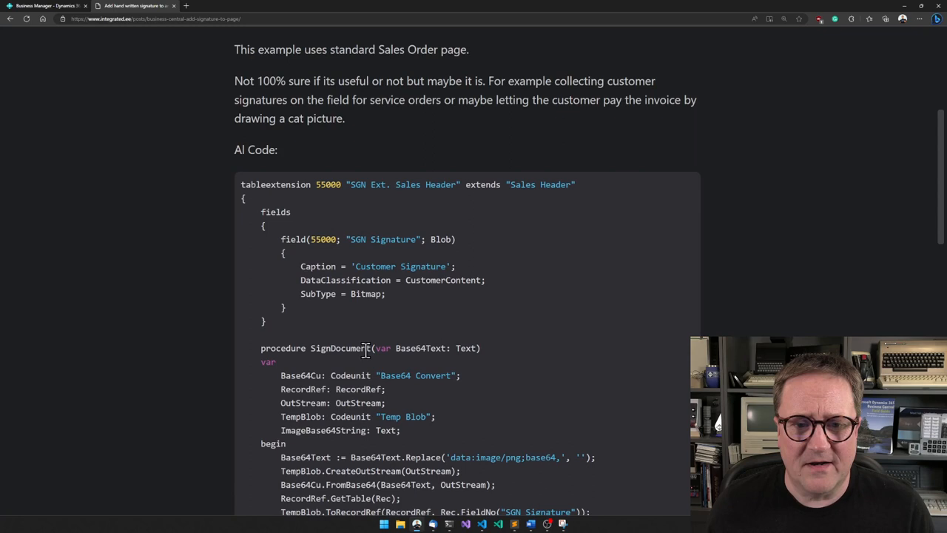
scroll("down", 3)
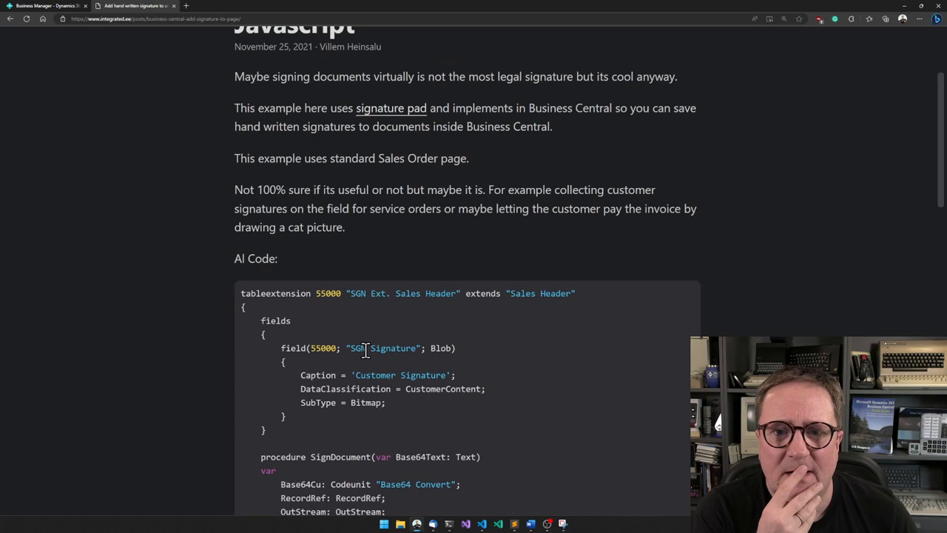
scroll("down", 3)
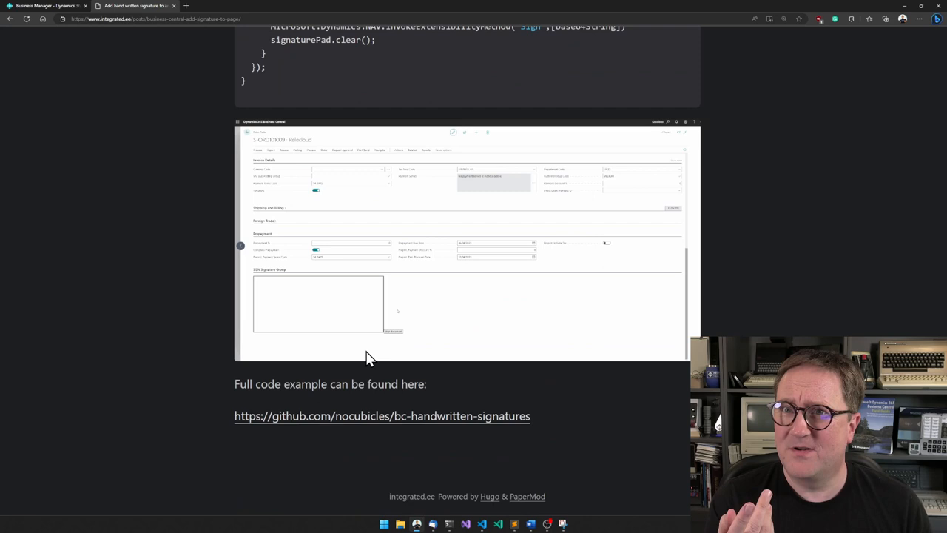
left_click(382, 414)
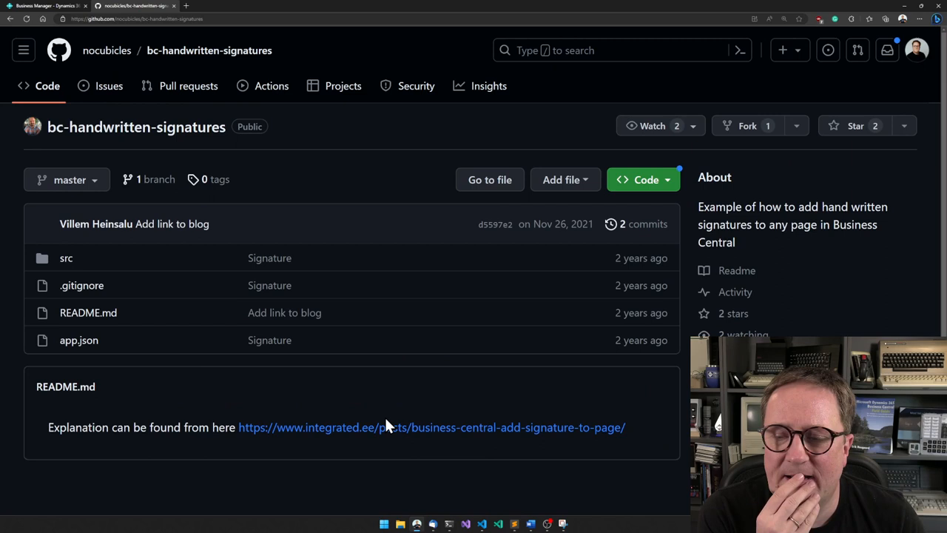
mouse_move(489, 180)
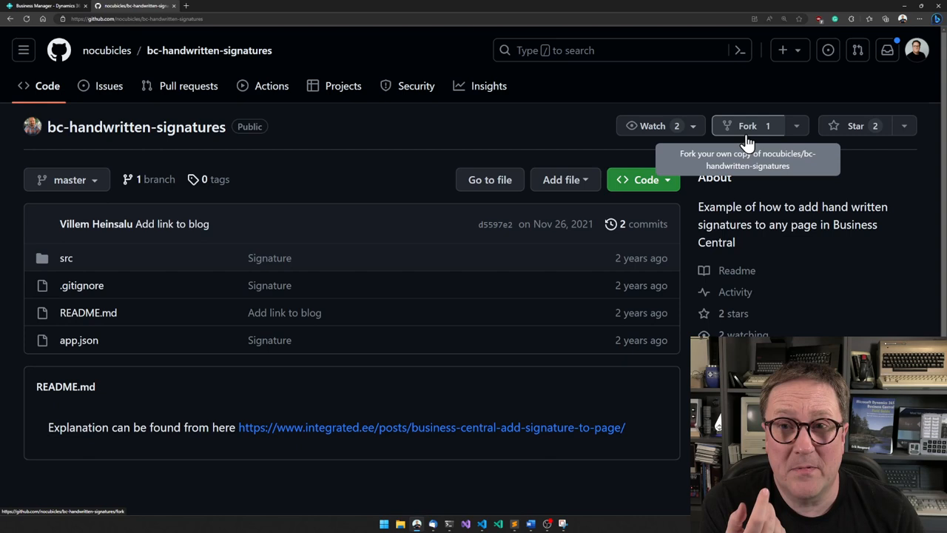
left_click(747, 124)
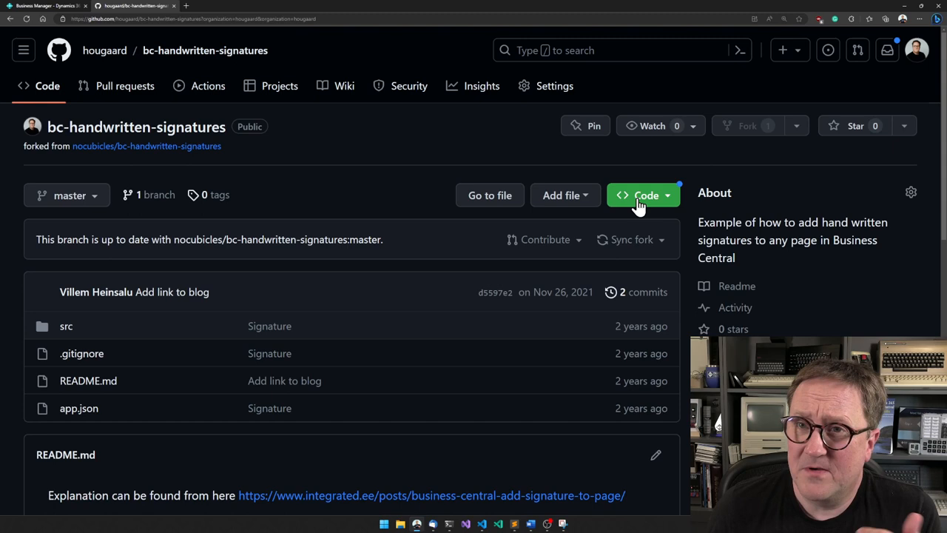
- Show the fork's clone options so its HTTPS clone URL can be copied
left_click(643, 195)
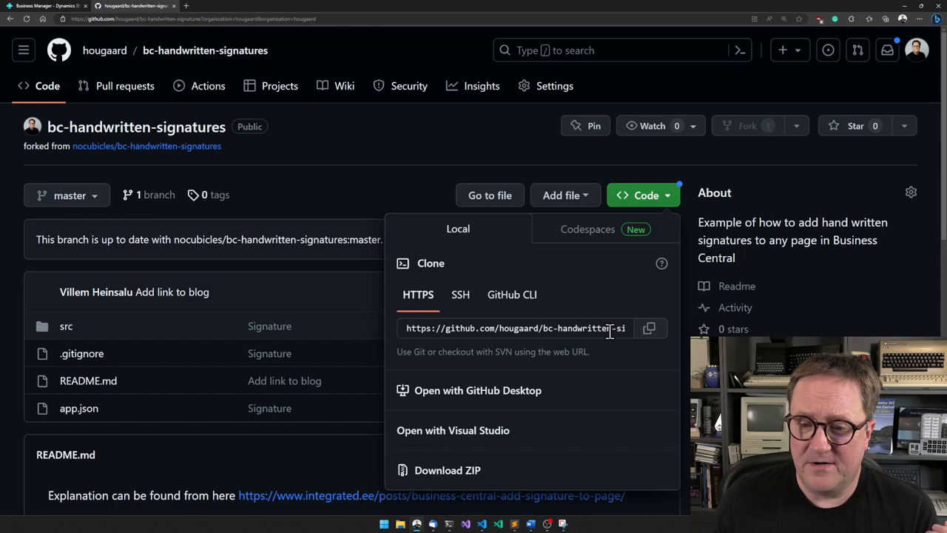
mouse_move(459, 377)
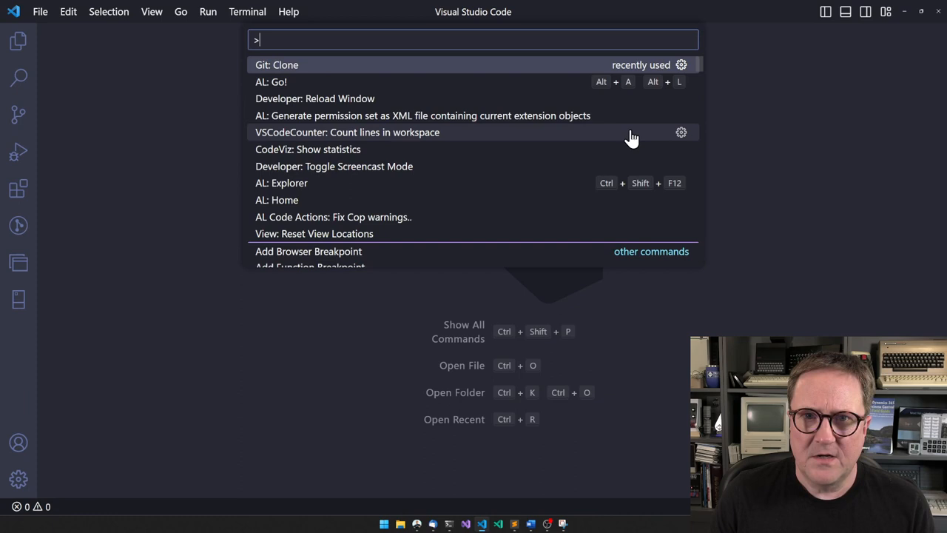
- Start Git: Clone in VS Code with the fork's HTTPS URL, reaching the folder picker
left_click(277, 65)
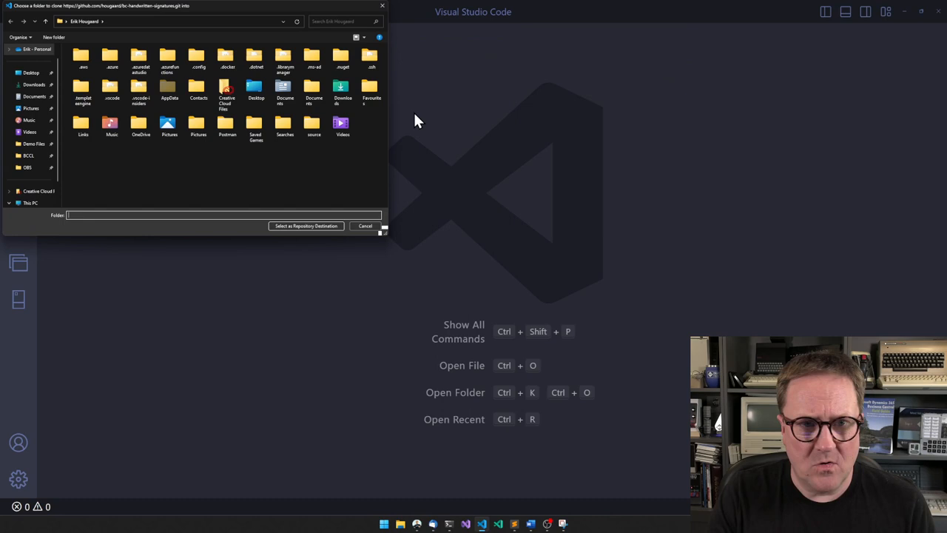
mouse_move(314, 89)
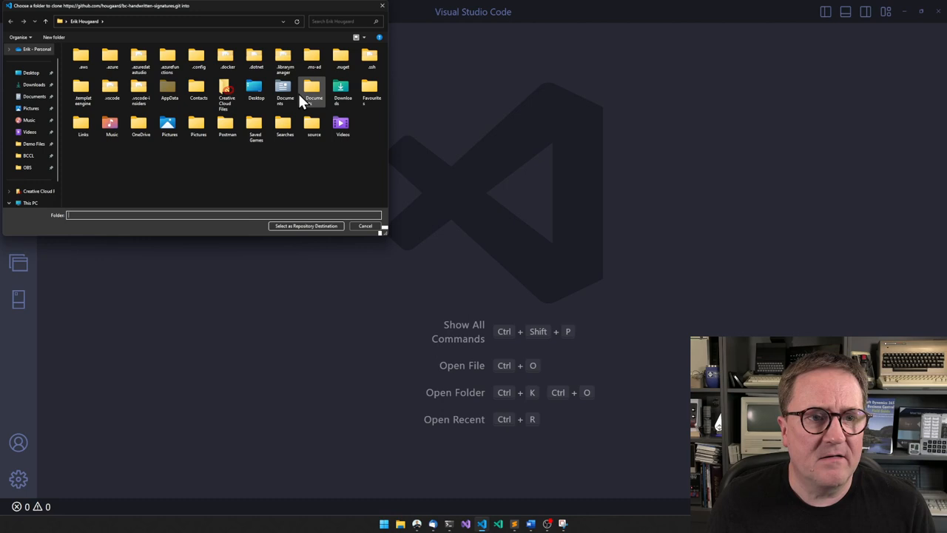
- Create a test folder with a subfolder and select it as the clone destination
left_click(53, 37)
type("test")
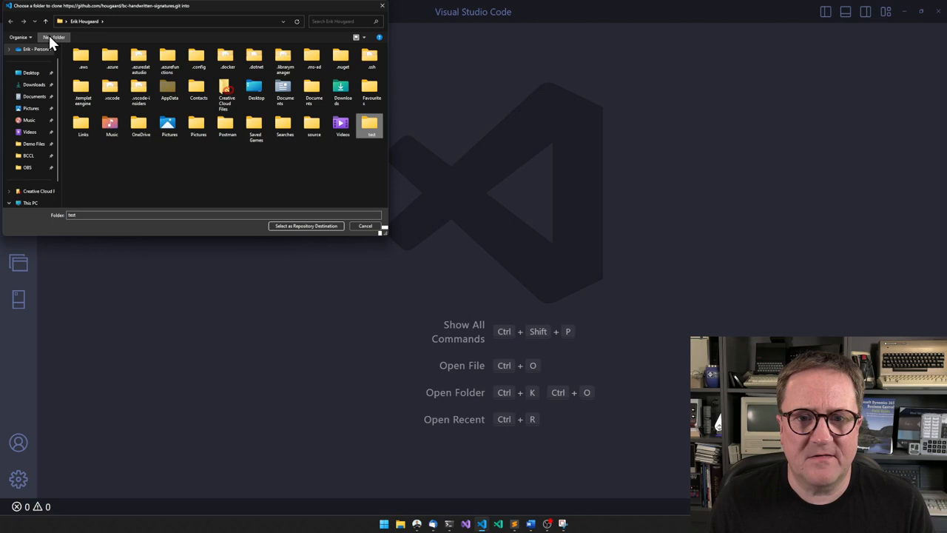
left_click(53, 37)
type("handwritten")
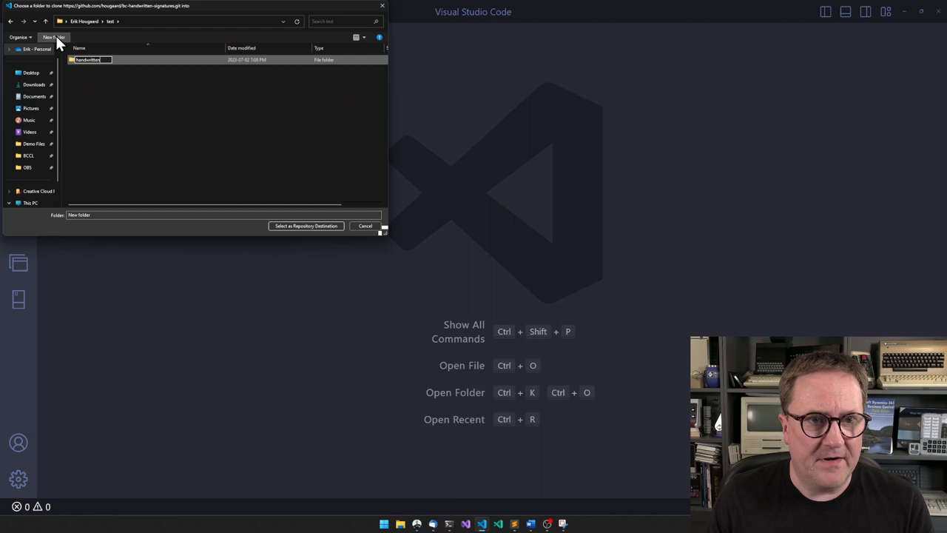
left_click(304, 225)
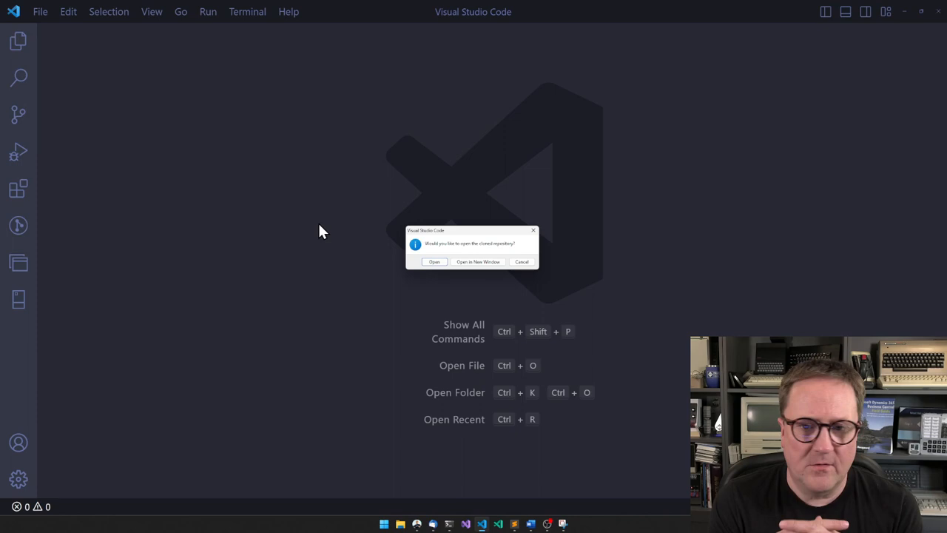
mouse_move(441, 264)
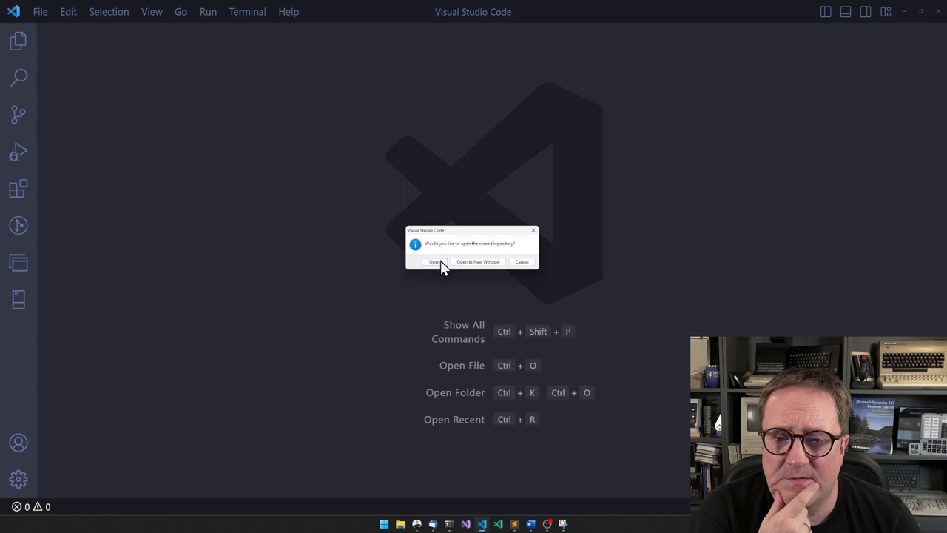
- Open the cloned bc-handwritten-signatures repository in this VS Code window
left_click(435, 260)
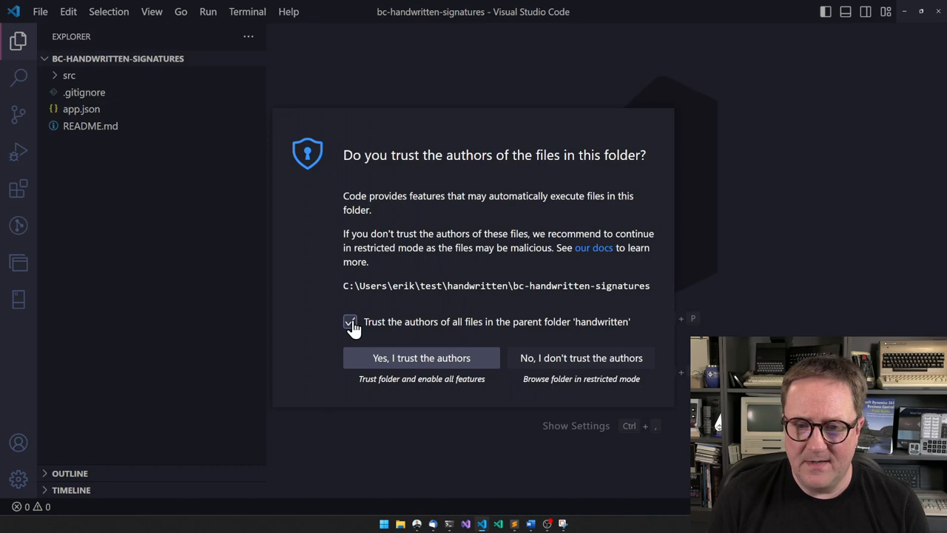
- Trust the folder's authors and expand src, with the Problems panel reporting ten errors
left_click(420, 357)
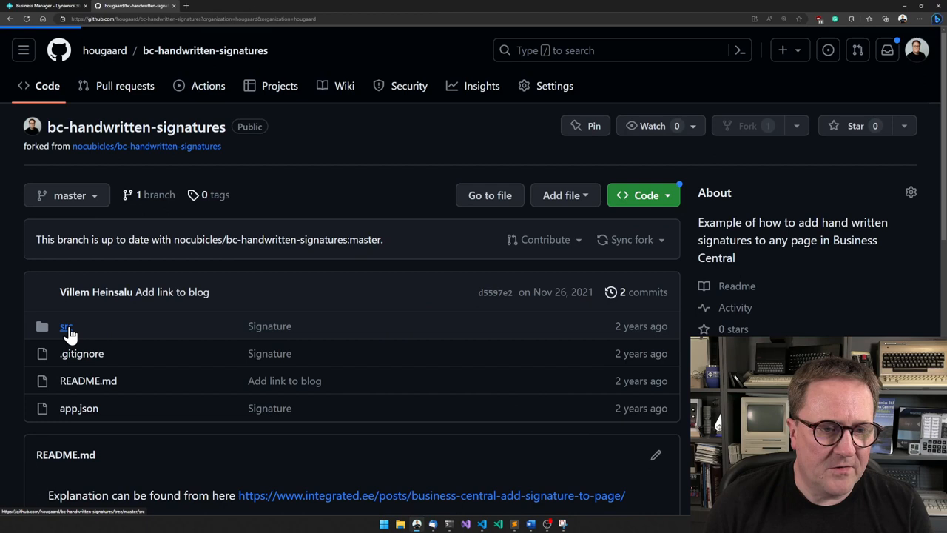
left_click(66, 327)
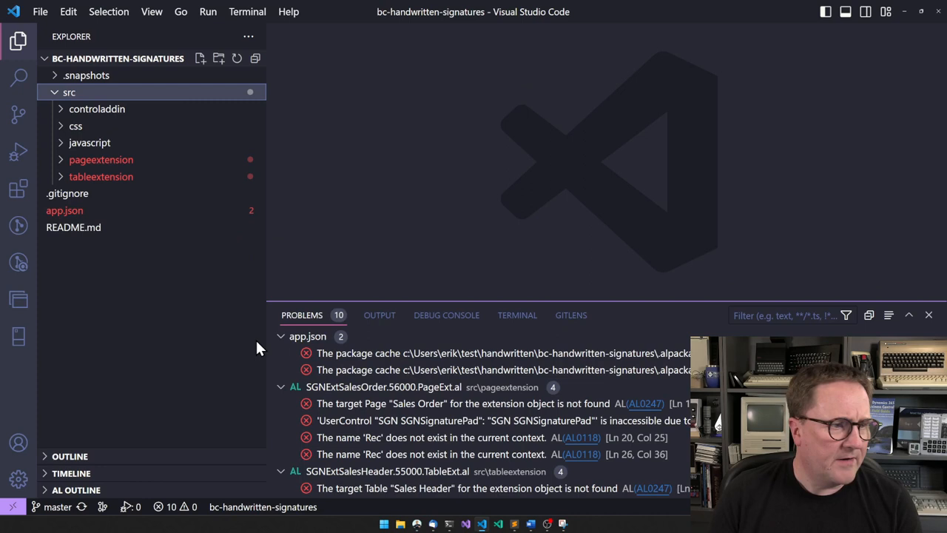
mouse_move(251, 343)
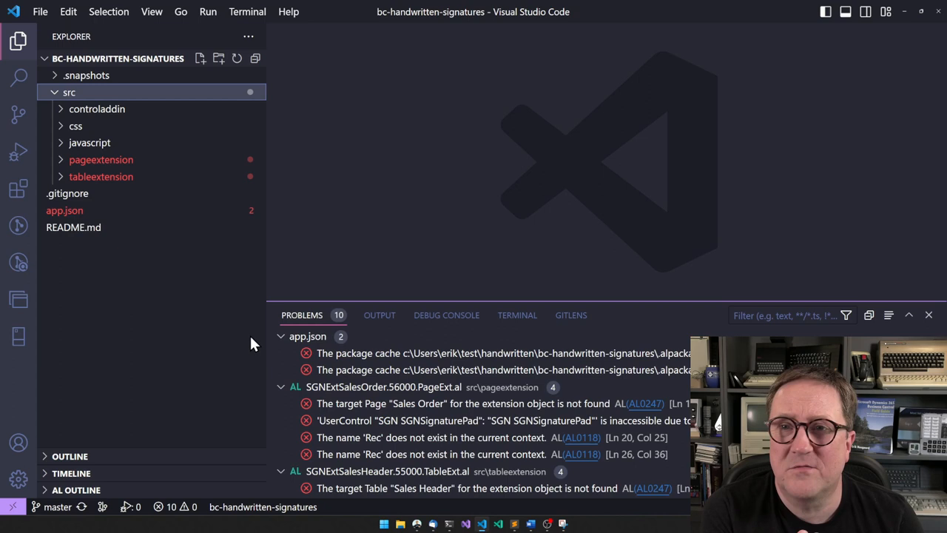
- Collapse src and run AL: Download Symbols, reaching the server picker
left_click(68, 92)
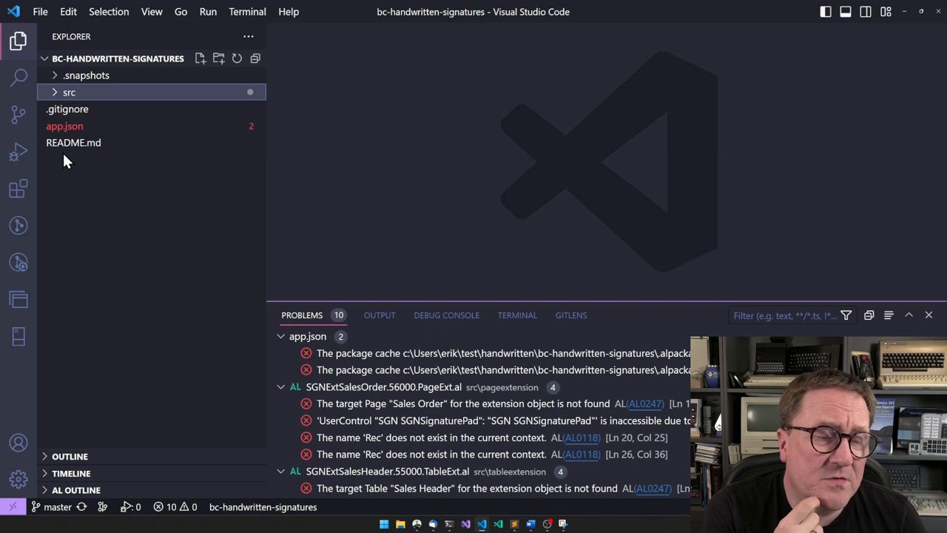
mouse_move(101, 171)
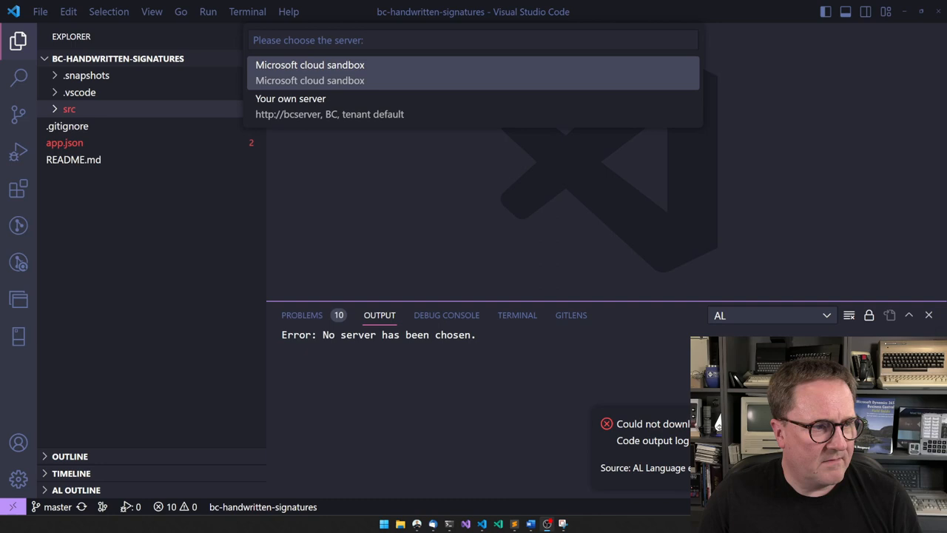
mouse_move(390, 106)
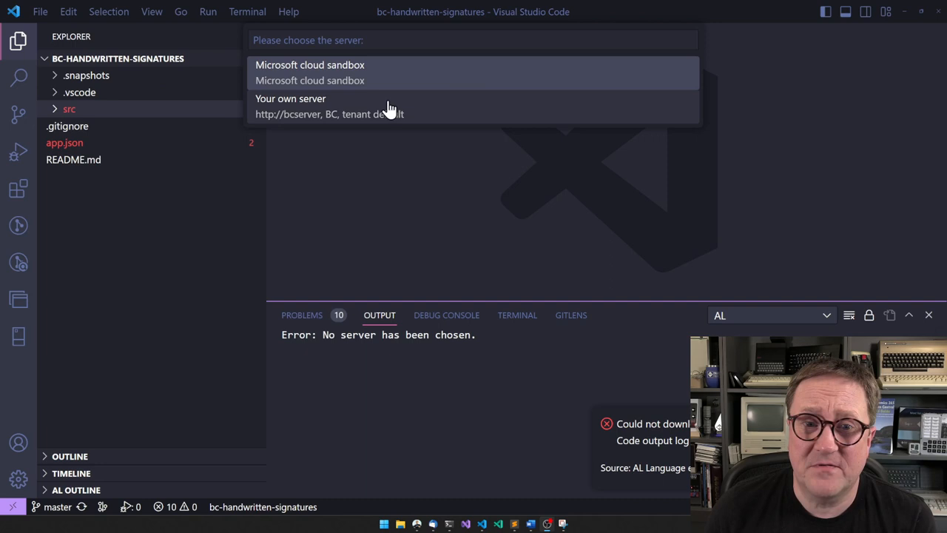
left_click(290, 107)
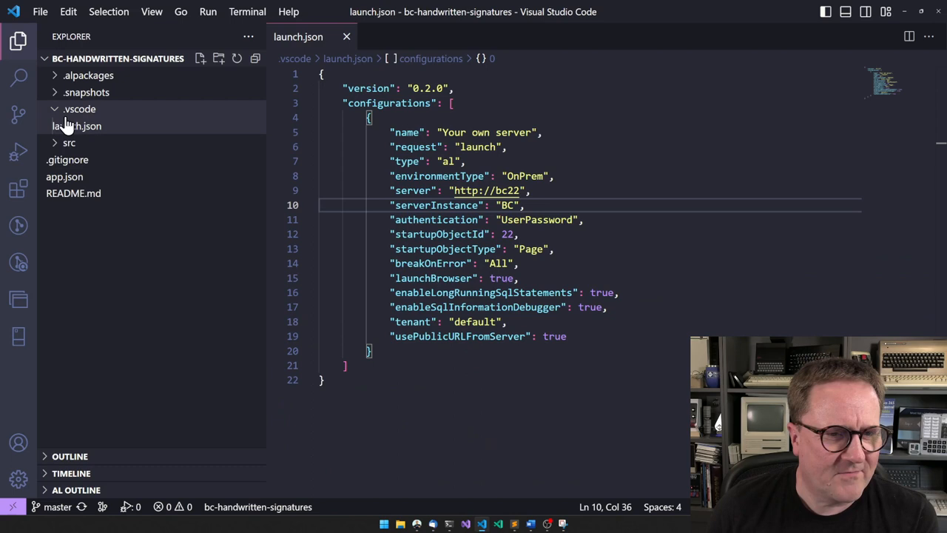
left_click(69, 142)
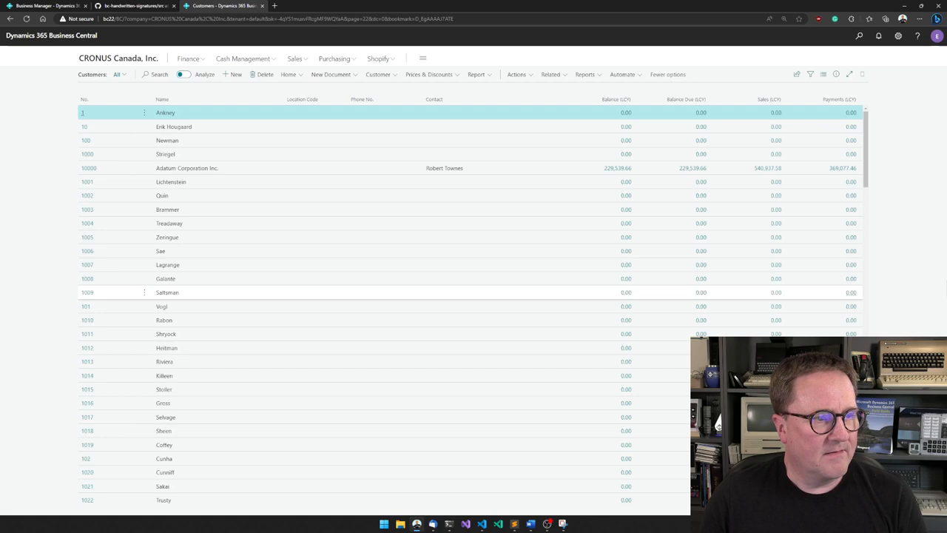
- Find sales order S-ORD101005 via 'sales ord' and draw a signature in its SGN Signature Group pad
type("sales ord")
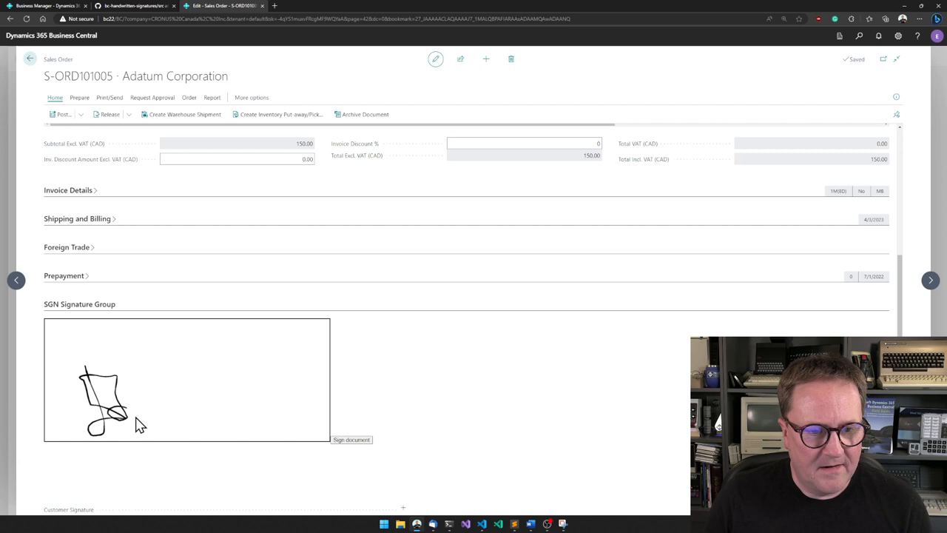
left_click_drag(125, 399, 252, 418)
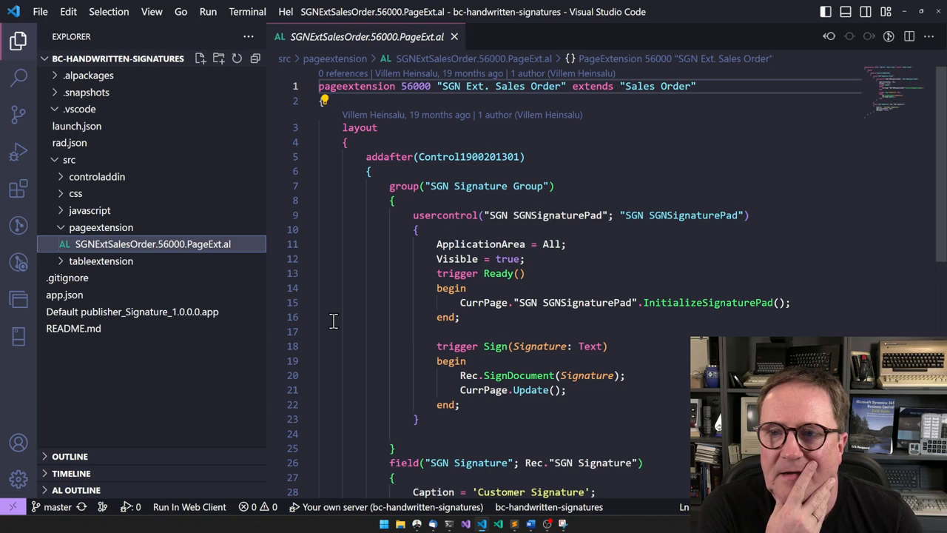
- Scroll through SGNExtSalesOrder.56000.PageExt.al to the signature pad and Customer Signature field
scroll("down", 3)
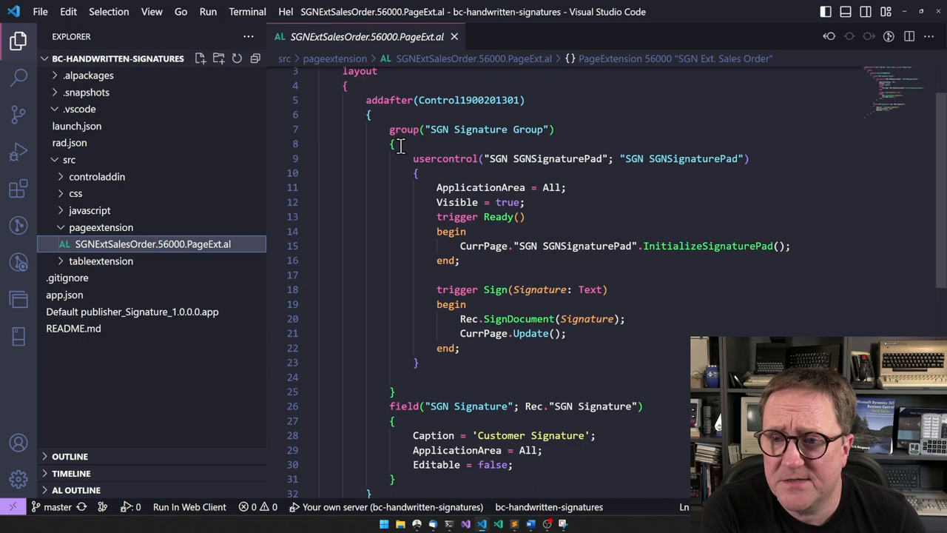
scroll("down", 3)
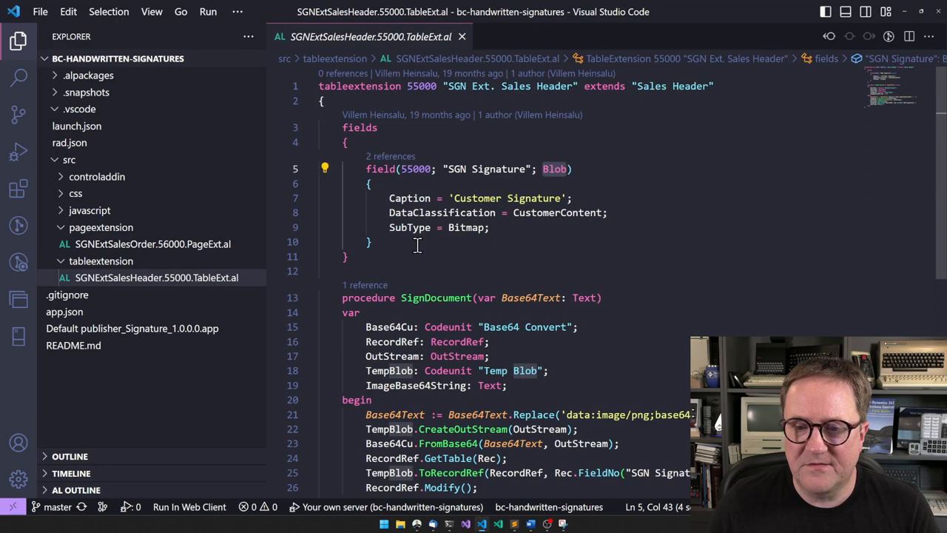
- Open SGNSGNSignaturePad.ControlAddIn.al from the controladdin folder to review its scripts and style sheet
left_click(153, 242)
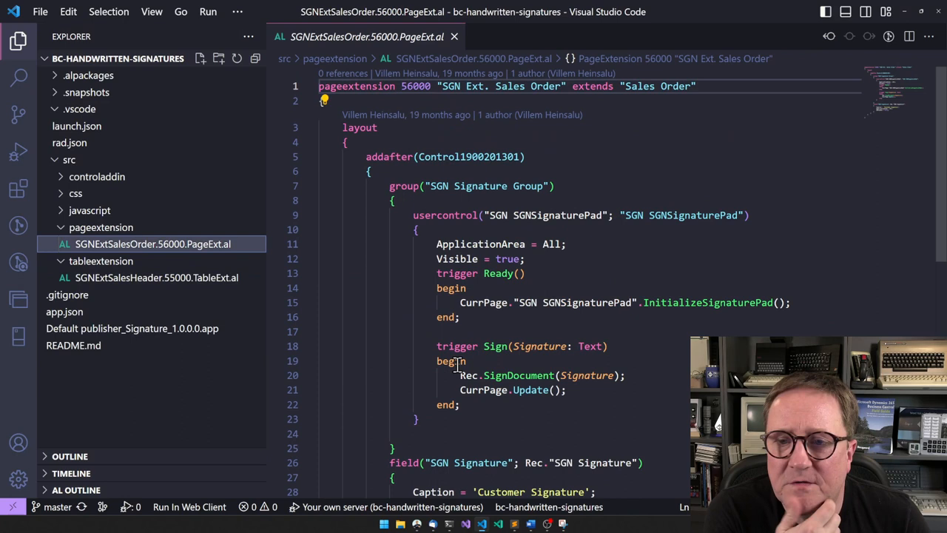
left_click(97, 176)
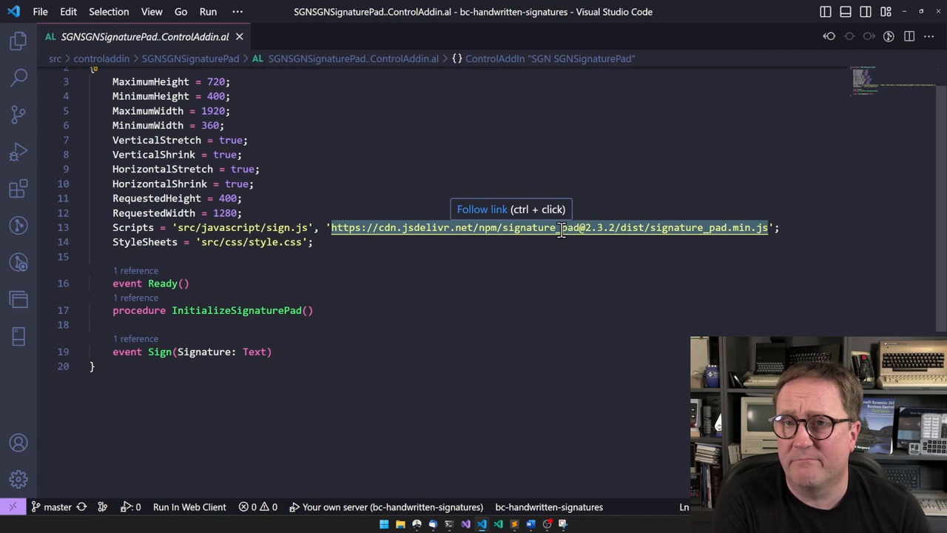
mouse_move(278, 216)
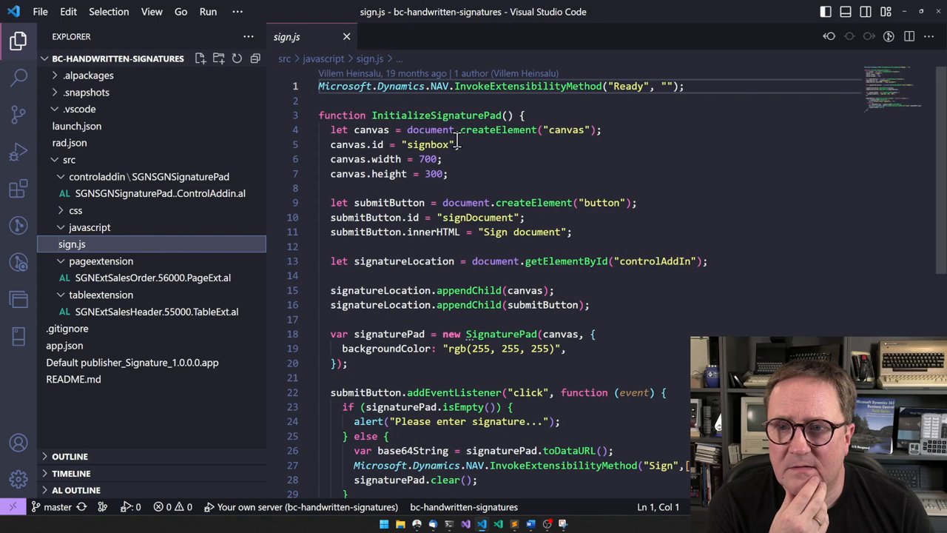
- Open sign.js under src/javascript and read through InitializeSignaturePad
scroll("down", 3)
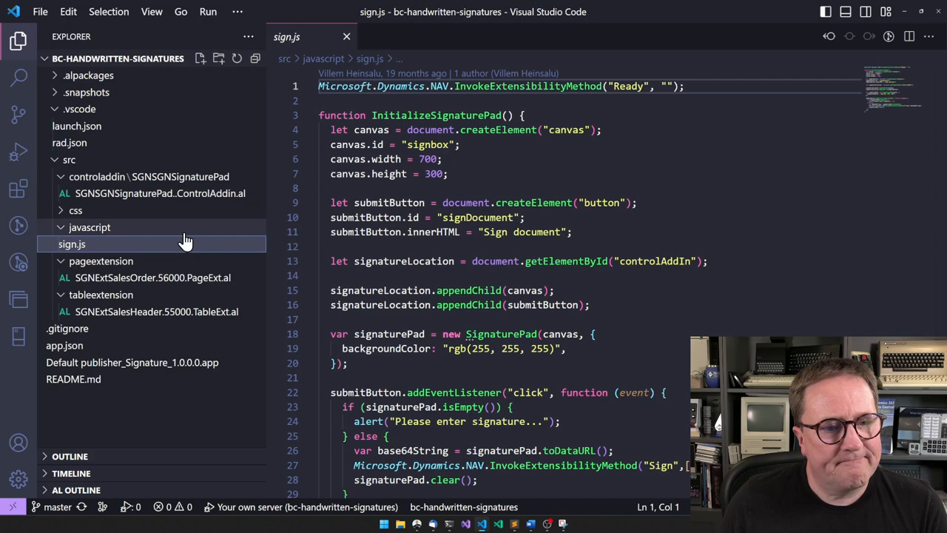
left_click(159, 192)
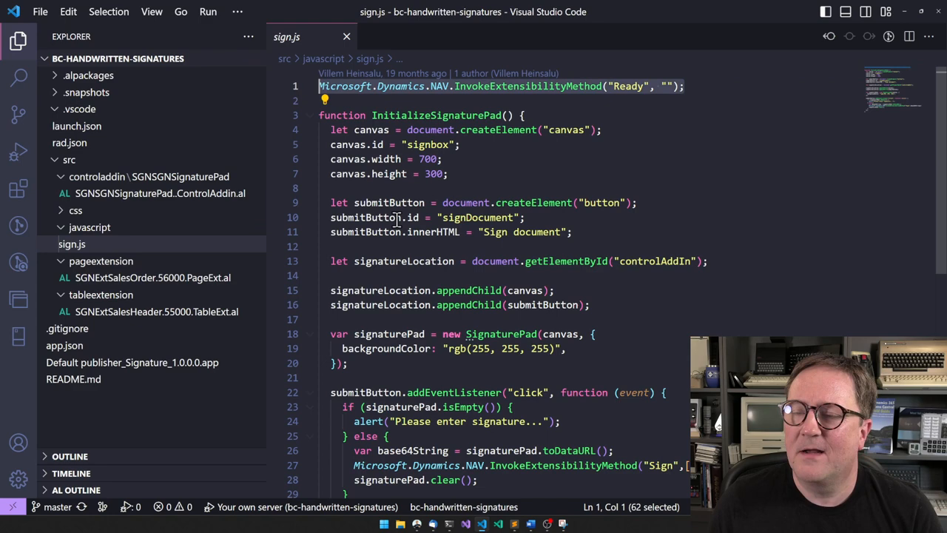
scroll("down", 3)
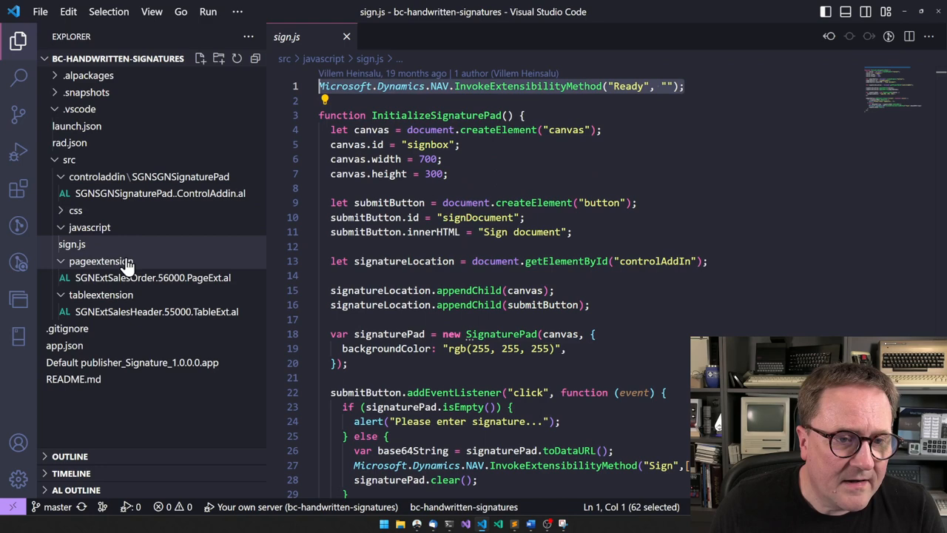
- Open SGNExtSalesOrder.56000.PageExt.al and review the Sign trigger's CurrPage.Update call
left_click(150, 279)
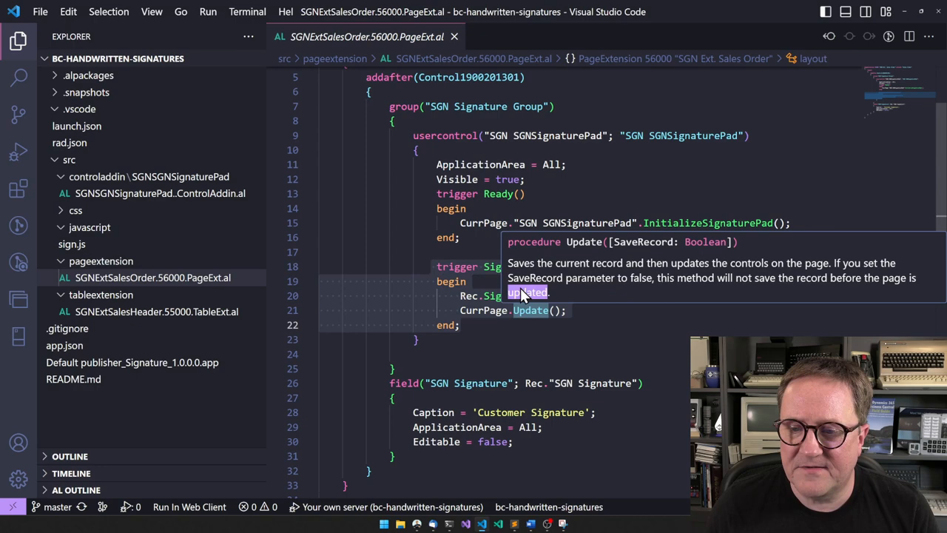
left_click(157, 311)
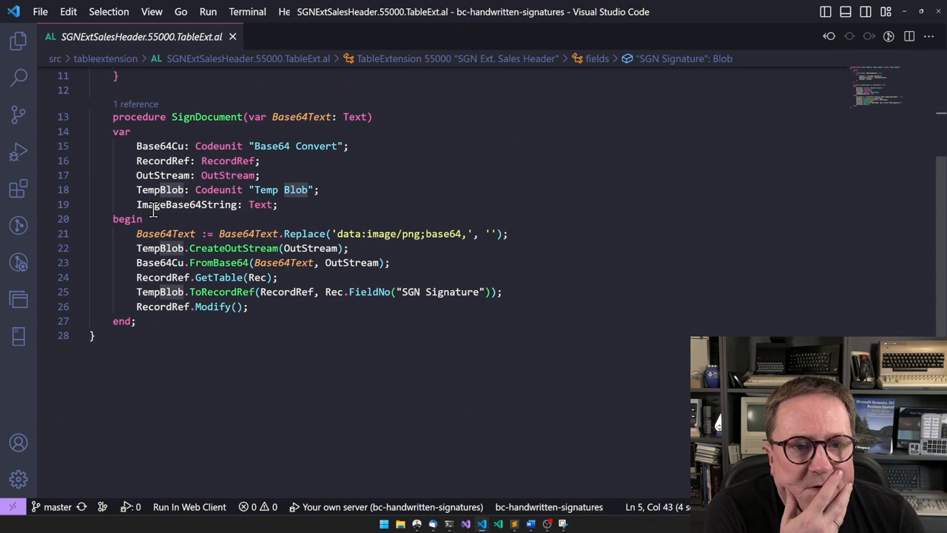
mouse_move(260, 233)
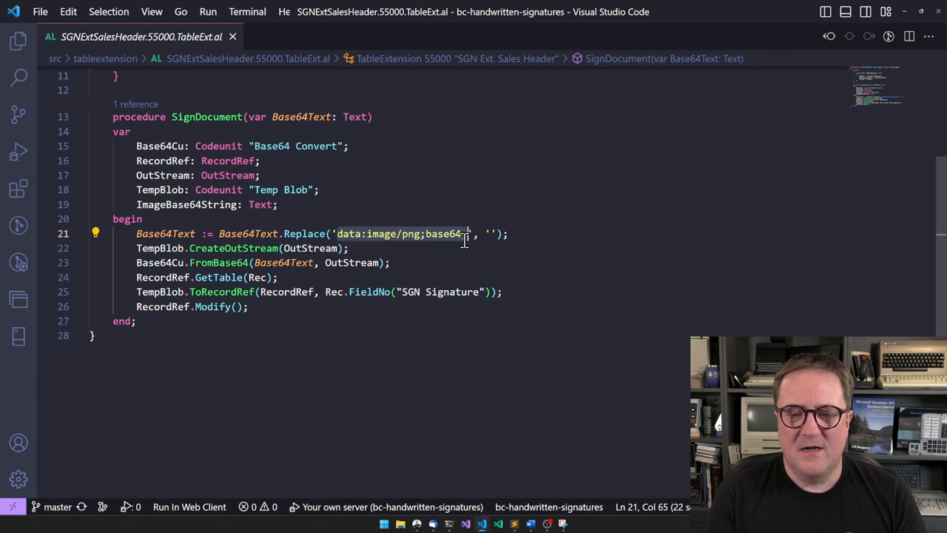
mouse_move(163, 160)
type(",")
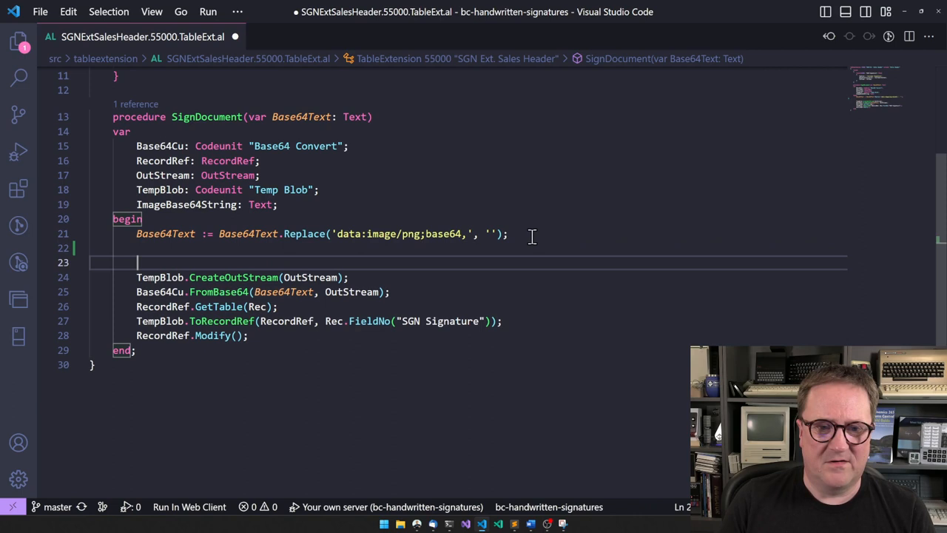
- Stream into Rec."SGN Signature" directly, comment out TempBlob and RecordRef lines, and add Rec.Modify();
type("Rec.S")
left_click(243, 277)
type("//")
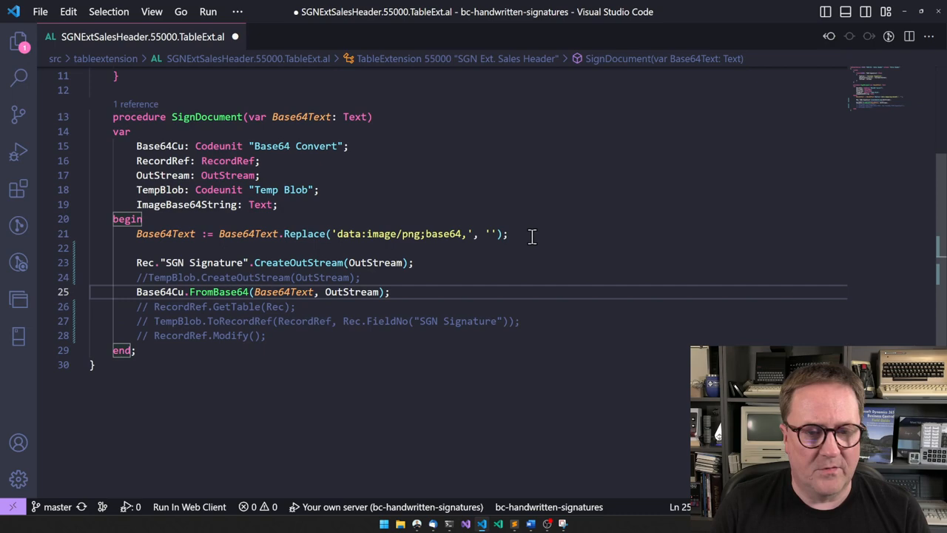
type("Rec.Modify();")
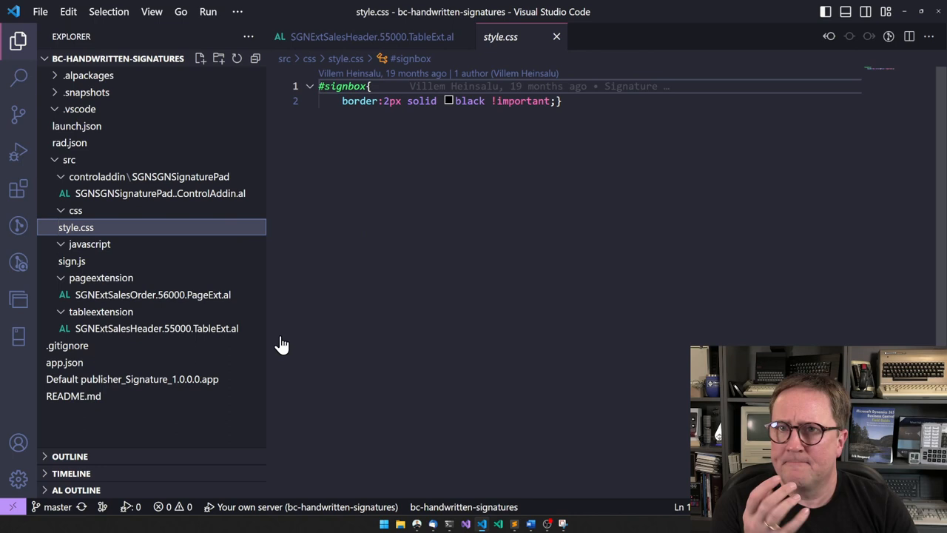
- Reopen the SGNSGNSignaturePad ControlAddIn.al file from src/controladdin
left_click(159, 192)
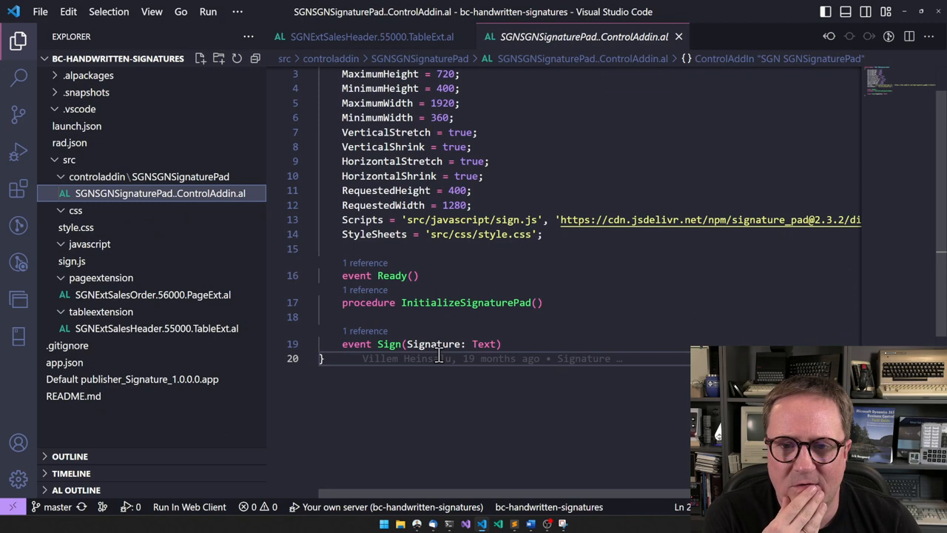